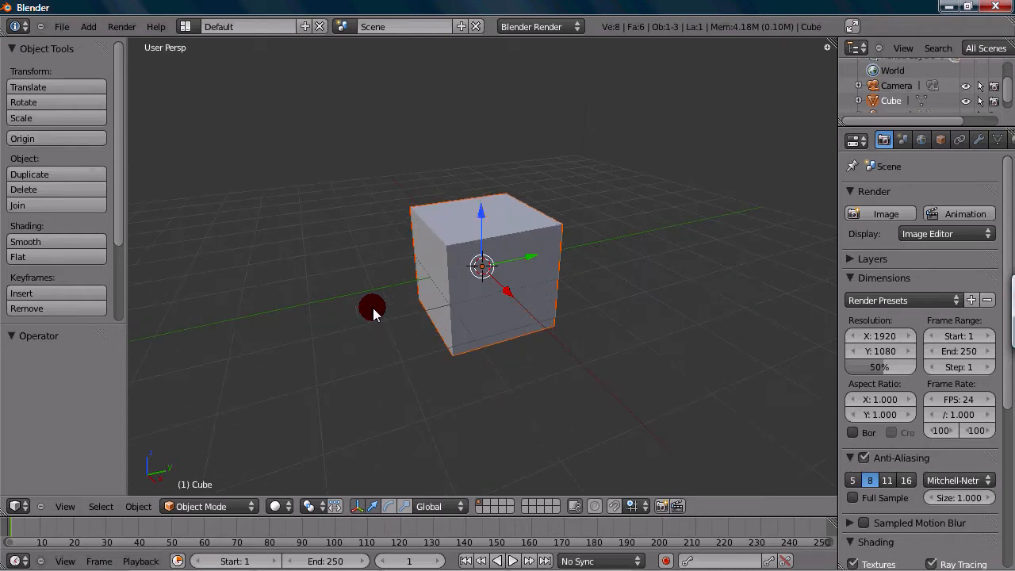
Switch the default cube into Edit Mode to work on its faces.
key("Tab")
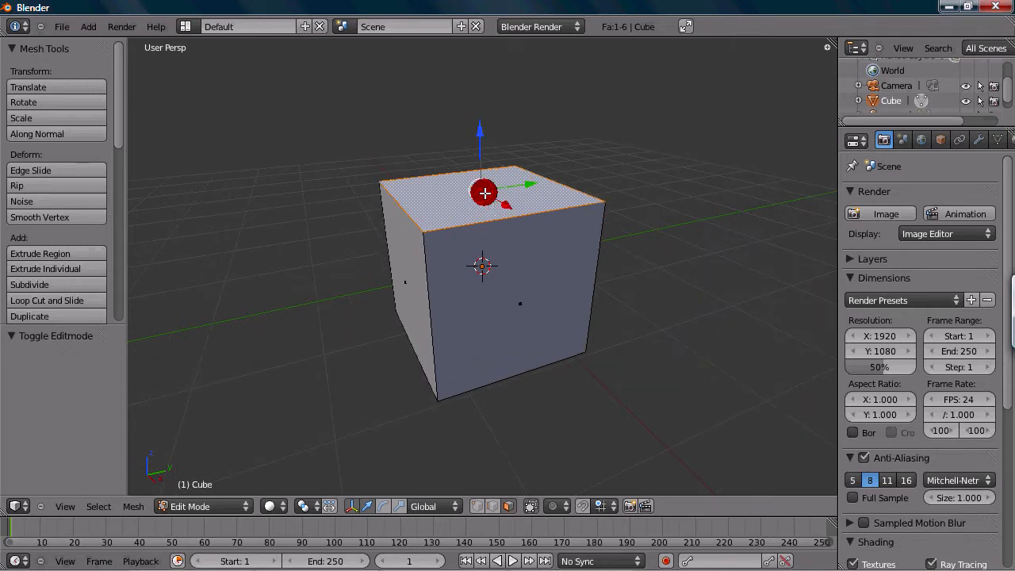
Begin extruding the cube's selected top face upward along its normal.
key("e")
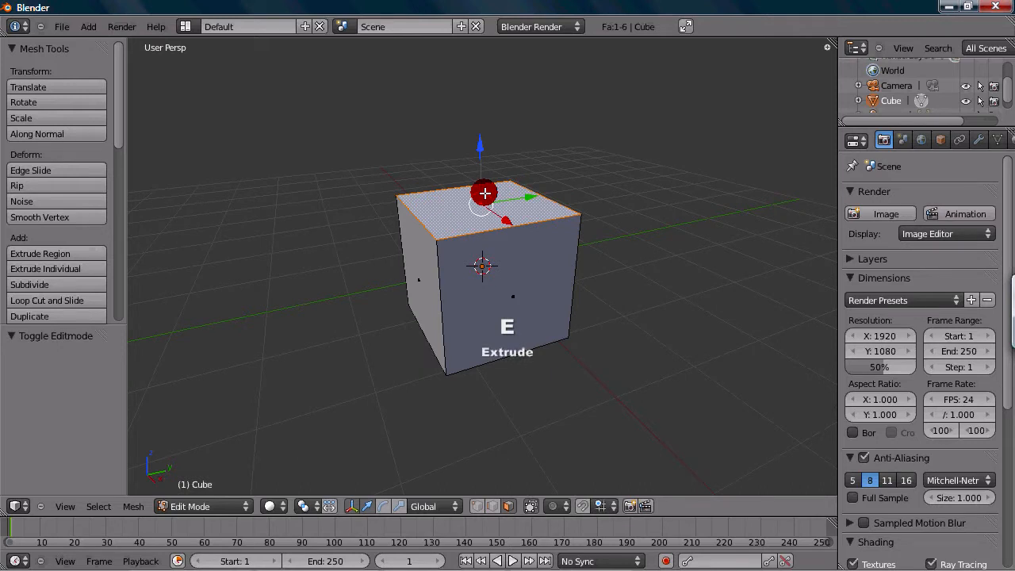
key("e")
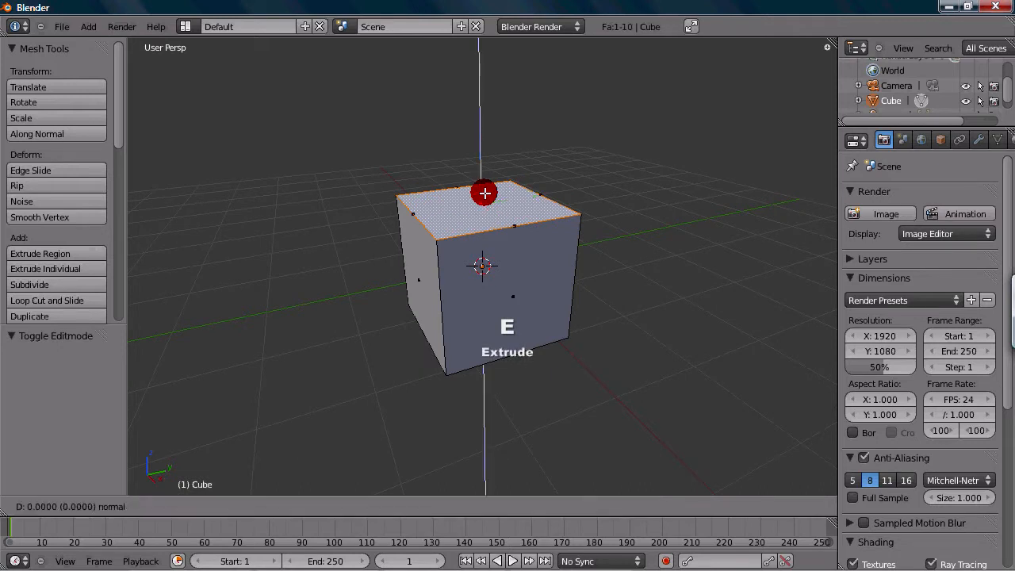
mouse_move(482, 187)
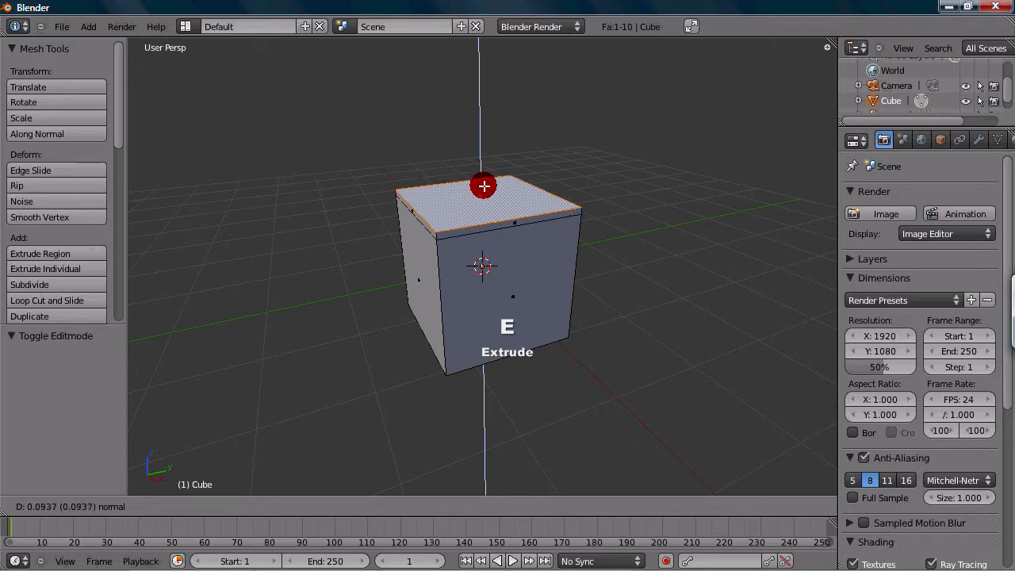
mouse_move(482, 154)
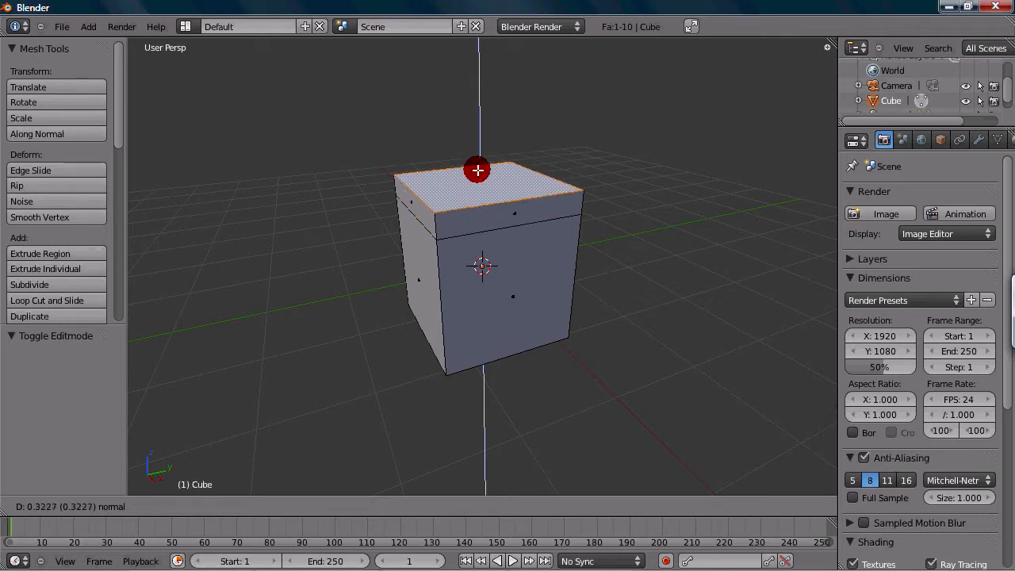
mouse_move(476, 178)
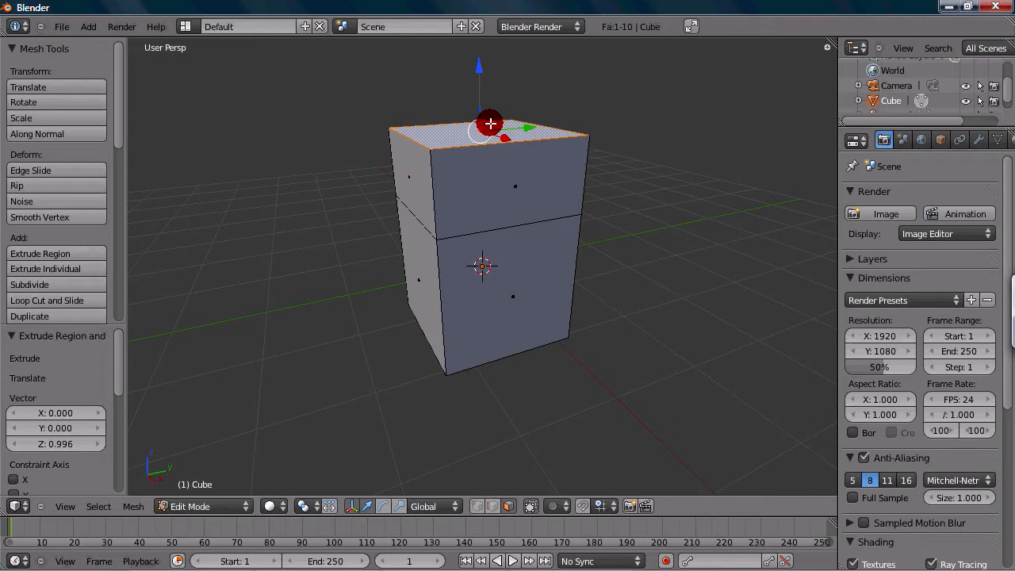
mouse_move(457, 194)
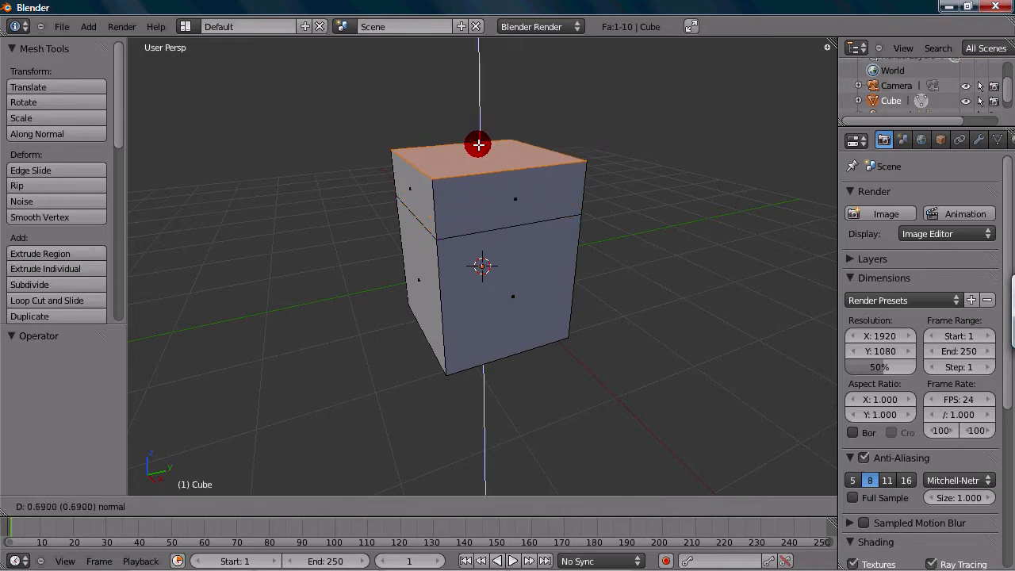
mouse_move(479, 137)
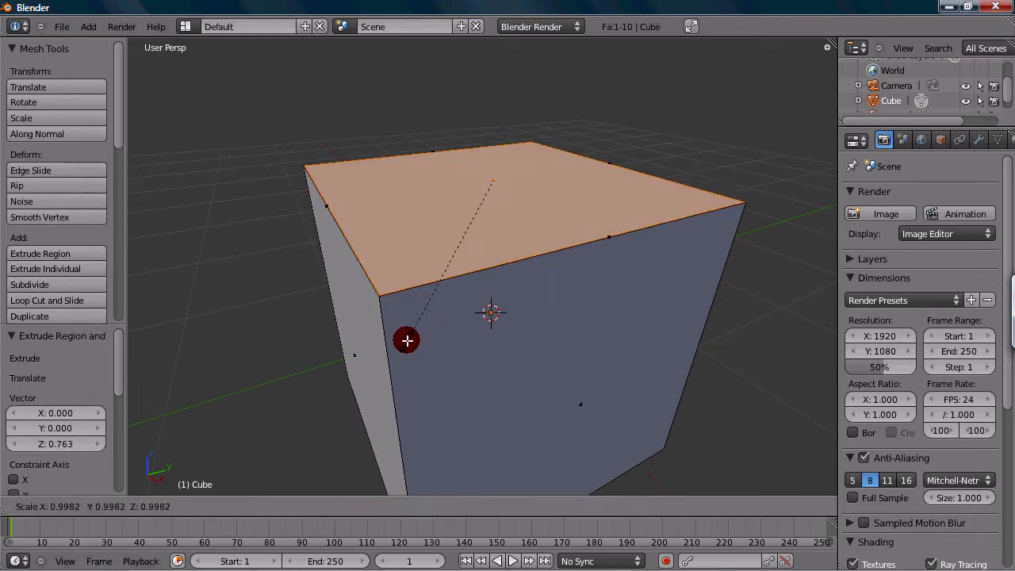
mouse_move(422, 314)
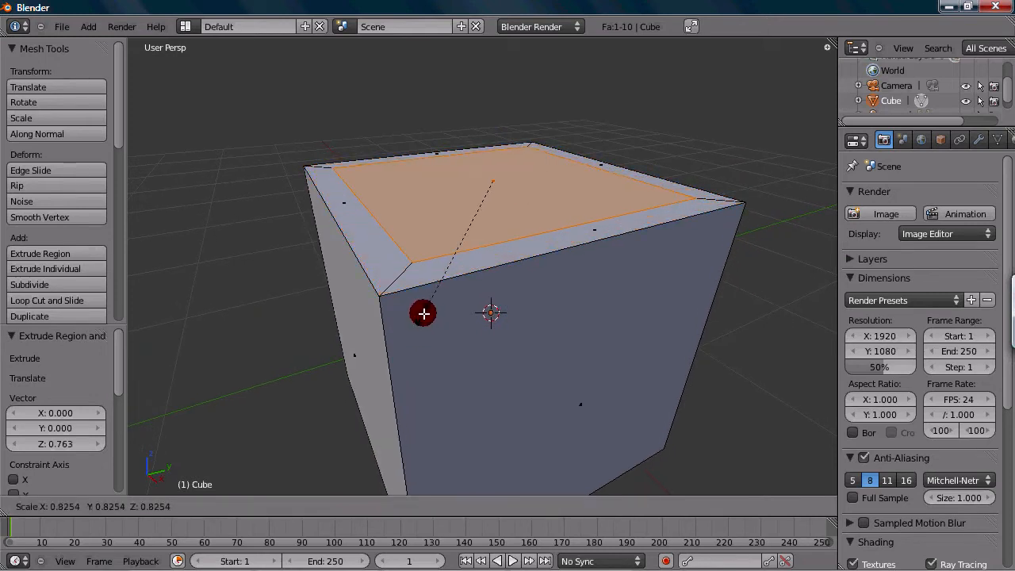
mouse_move(409, 325)
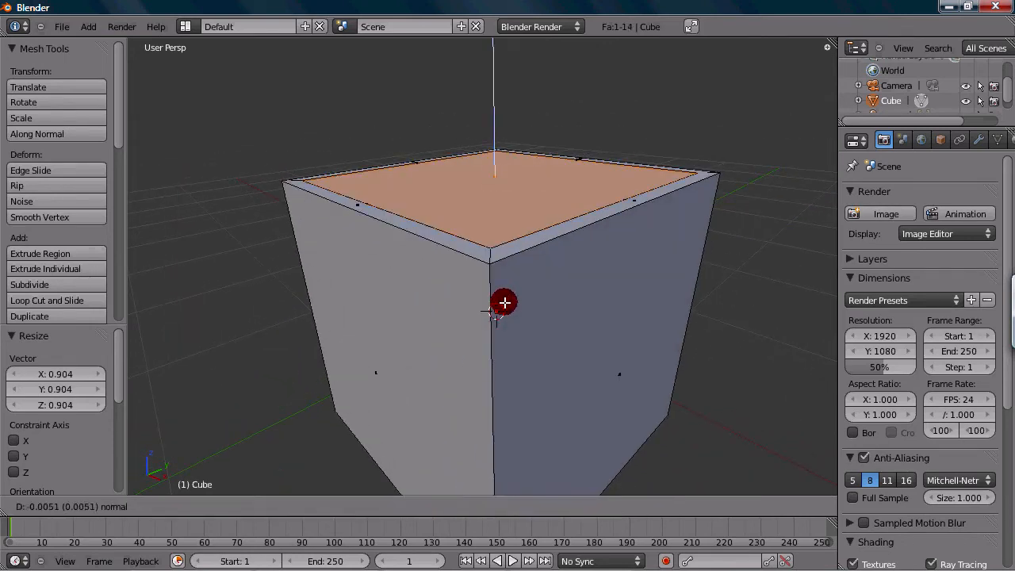
mouse_move(508, 419)
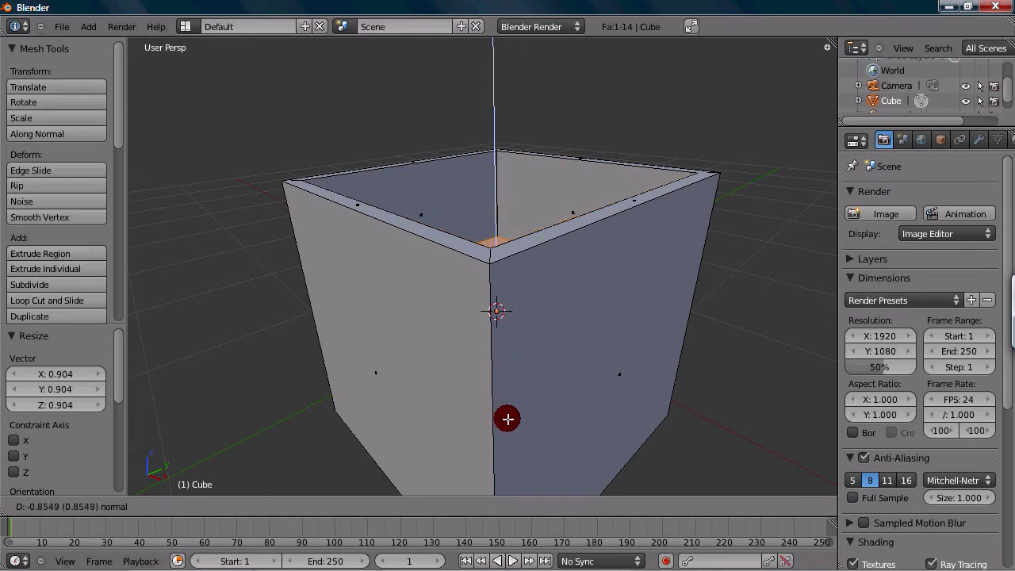
mouse_move(515, 400)
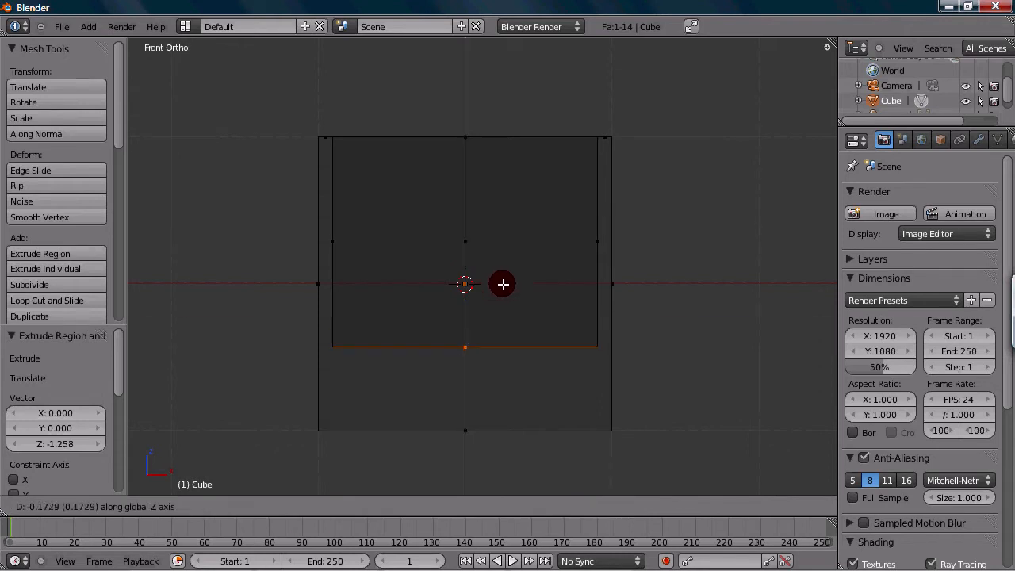
mouse_move(512, 351)
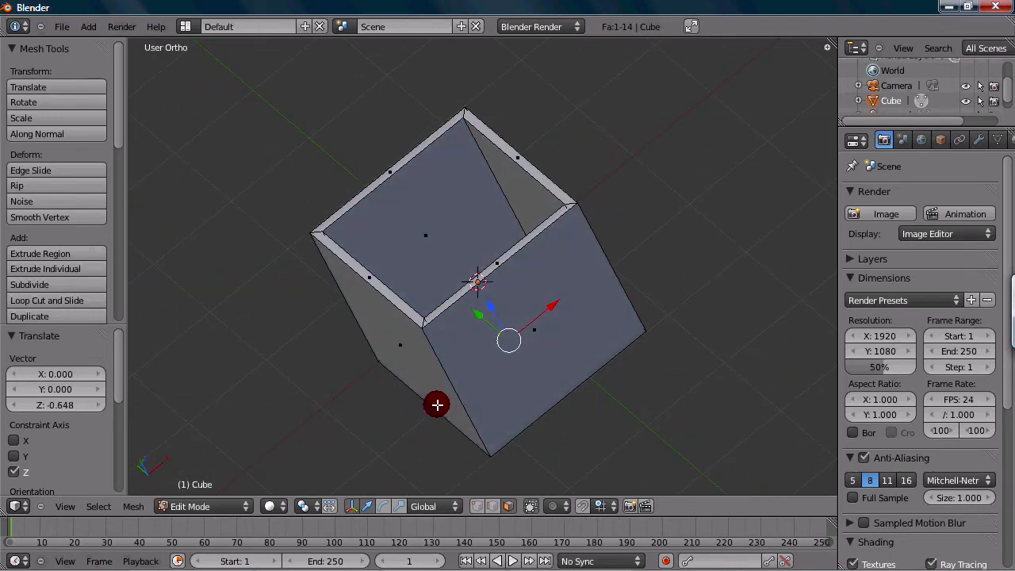
Return to Object Mode and orbit around the hollow box to look inside it.
key("Tab")
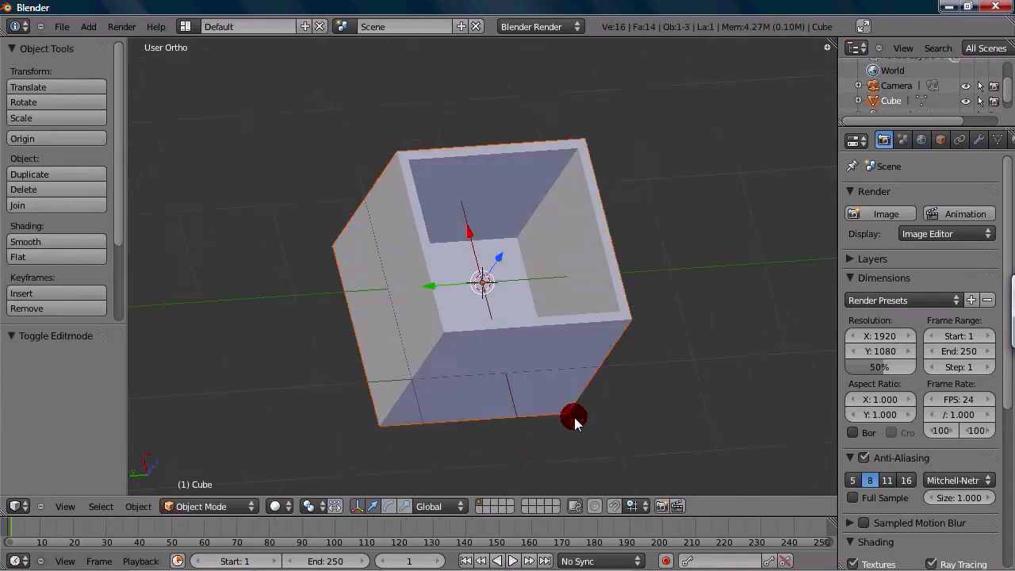
left_click_drag(575, 421, 523, 379)
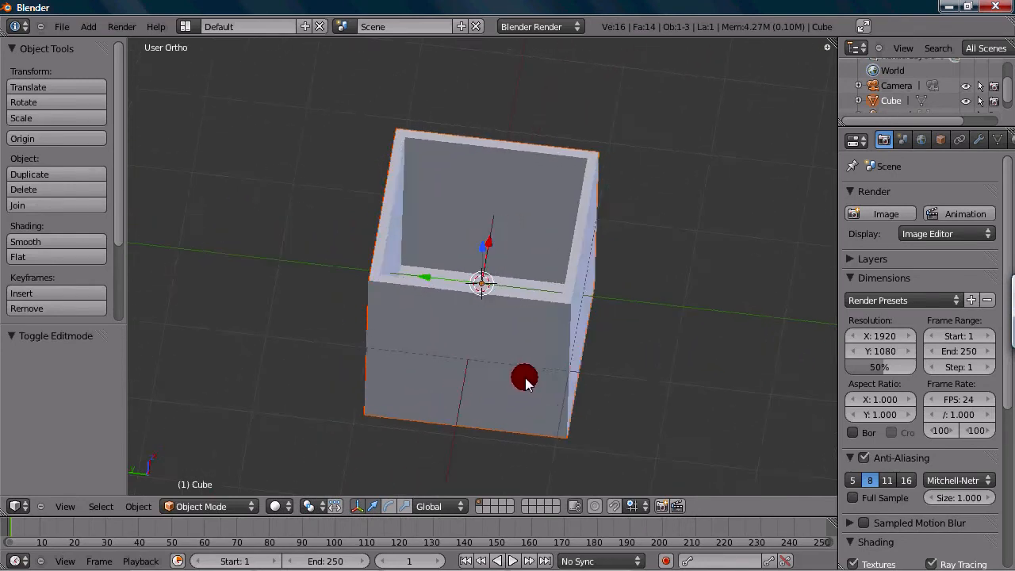
left_click_drag(525, 379, 562, 375)
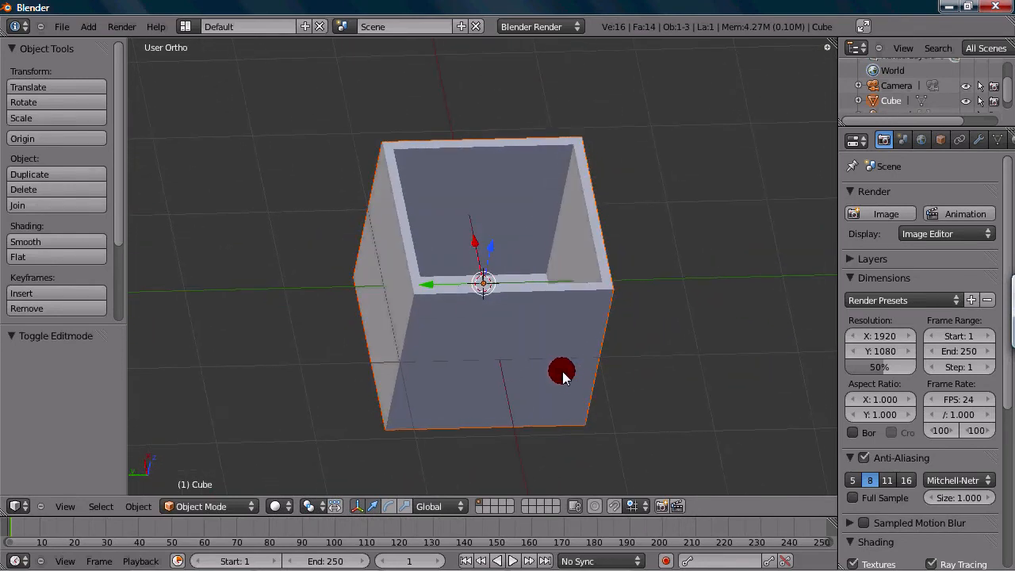
left_click_drag(563, 371, 460, 321)
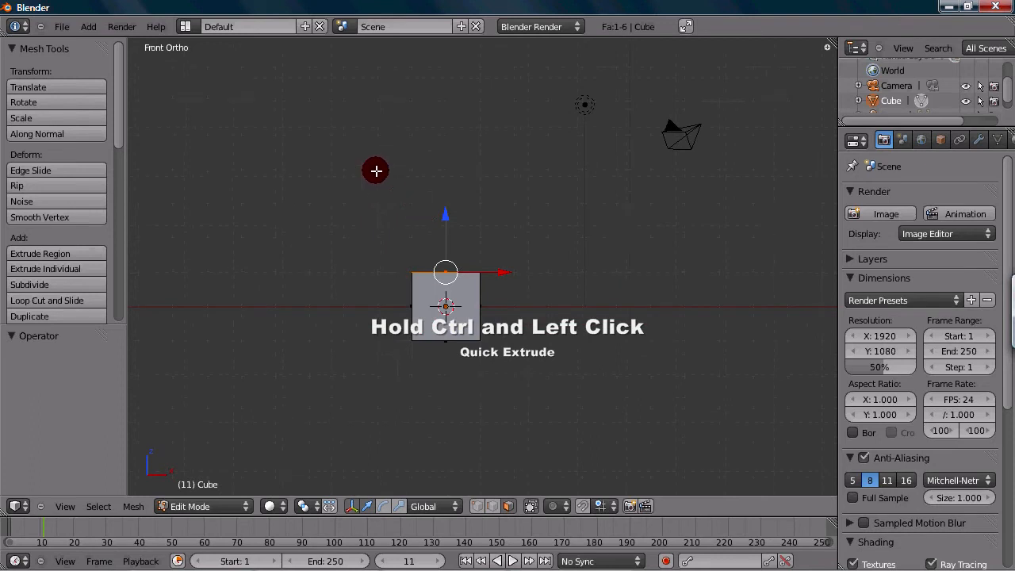
mouse_move(248, 132)
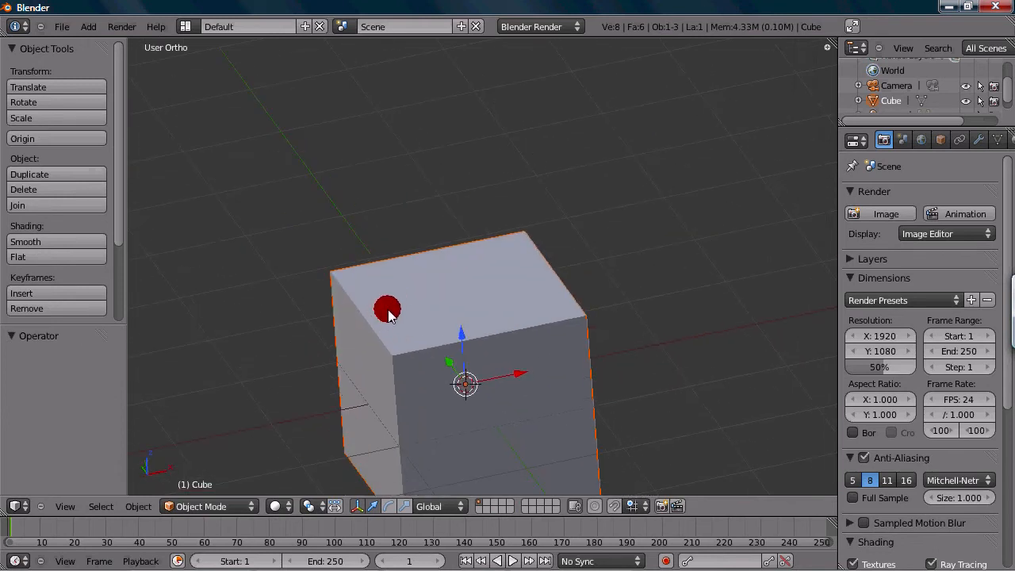
Re-enter Edit Mode on the cube to extrude a corner vertex.
key("Tab")
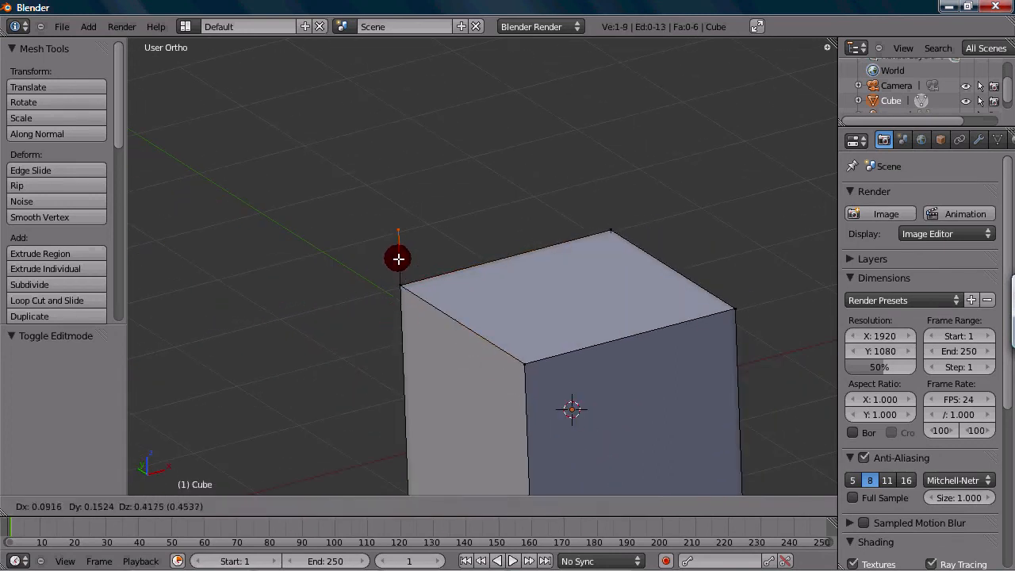
mouse_move(441, 192)
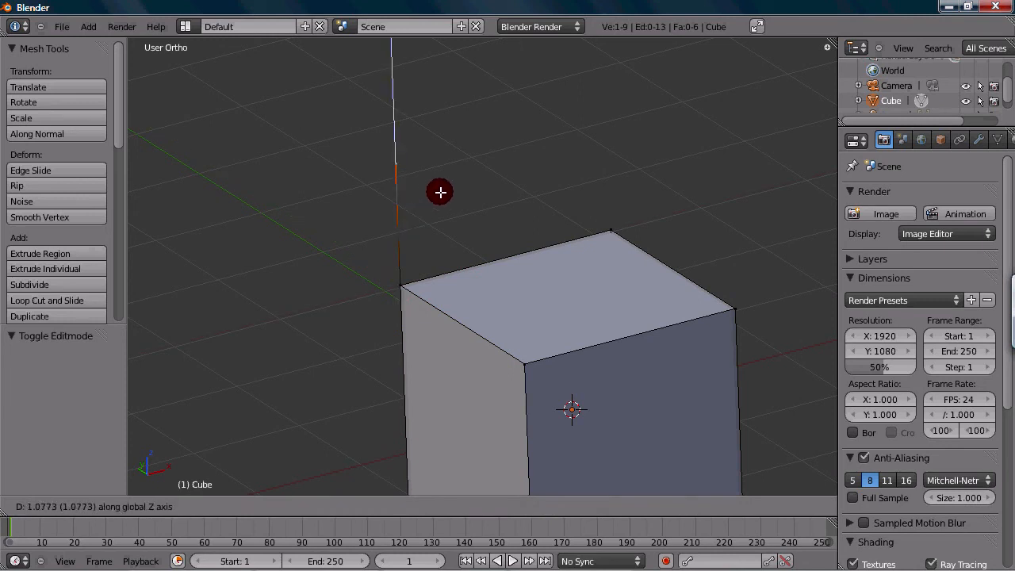